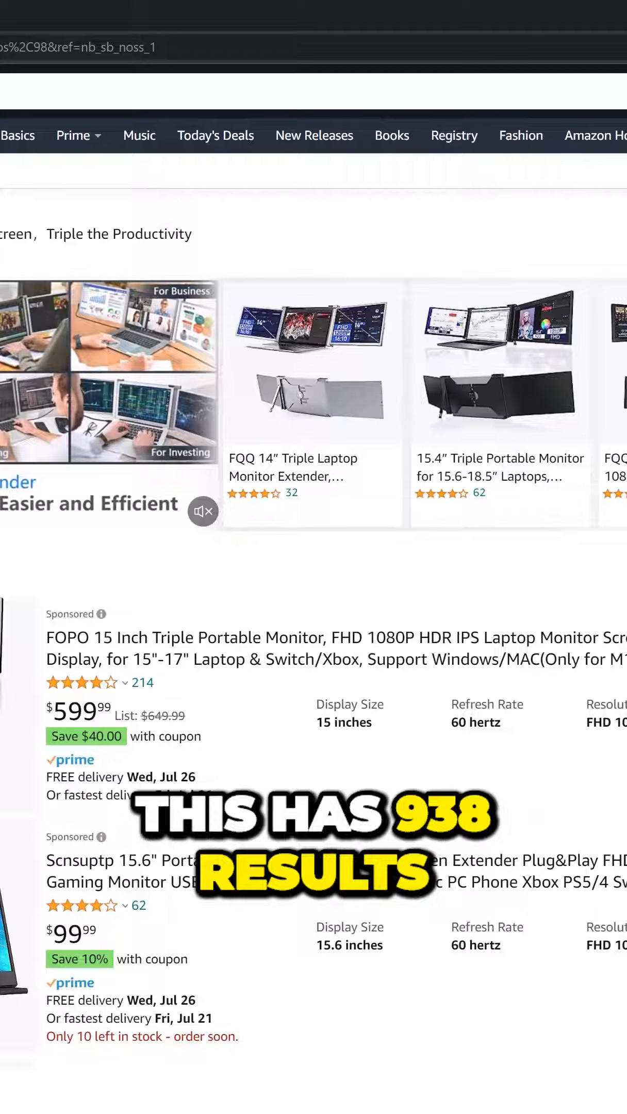
- Submit the Laptop Screen Extenders site (screenextenders.com) with its application password for connection
scroll("down", 3)
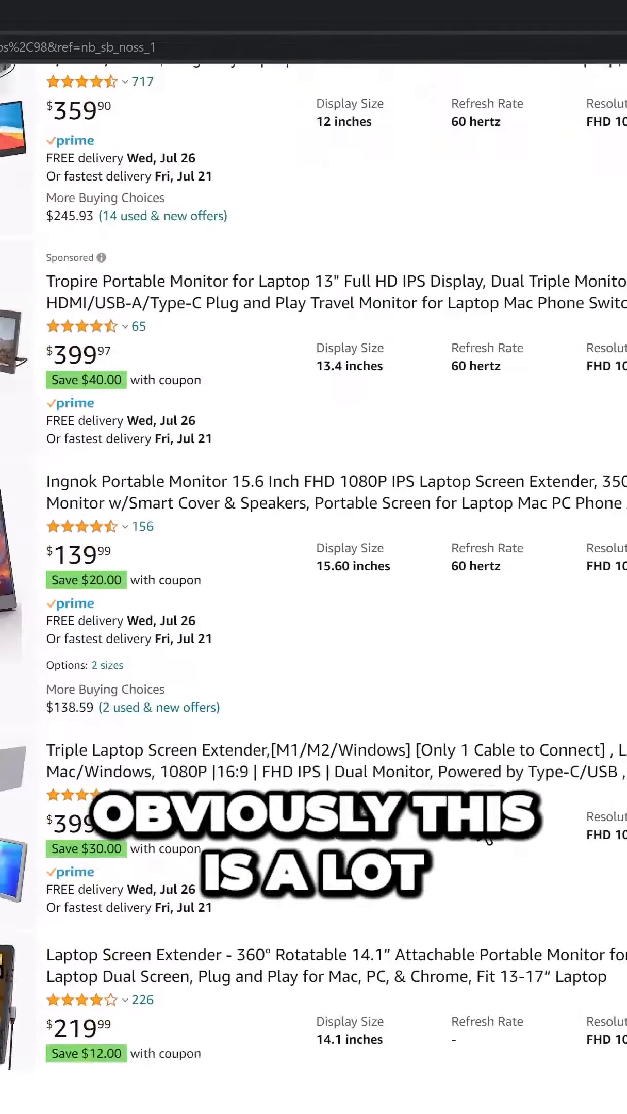
scroll("down", 3)
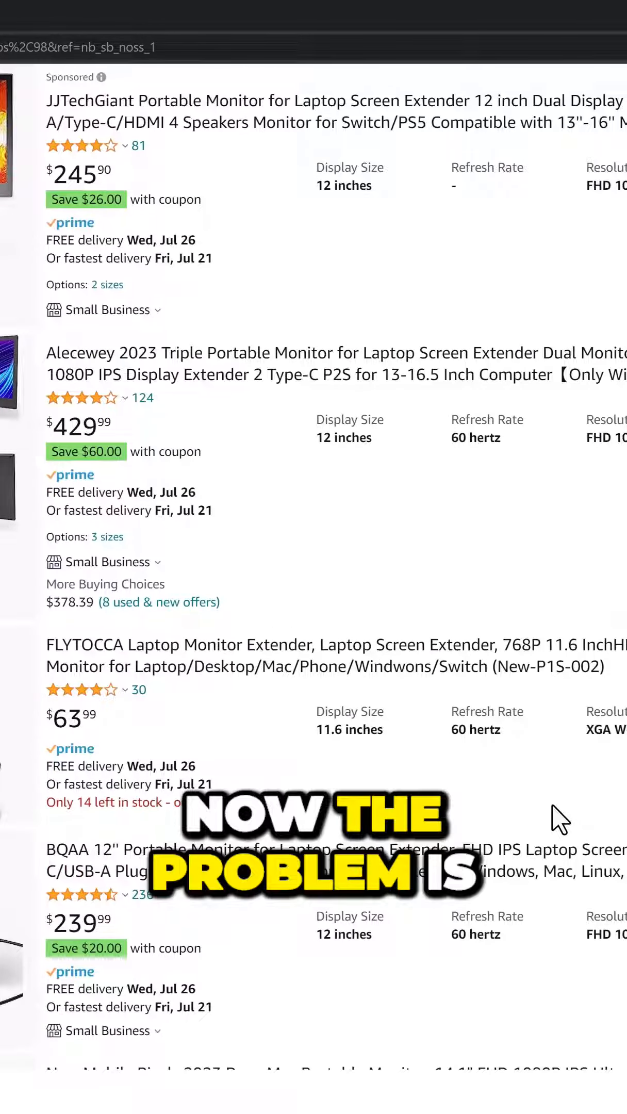
scroll("down", 3)
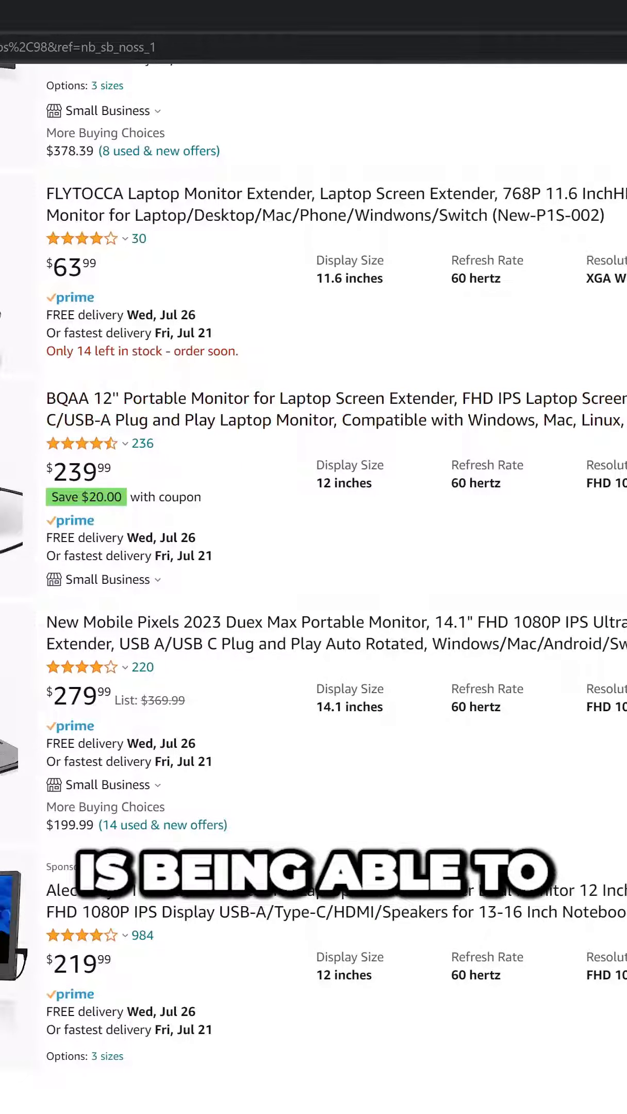
scroll("down", 3)
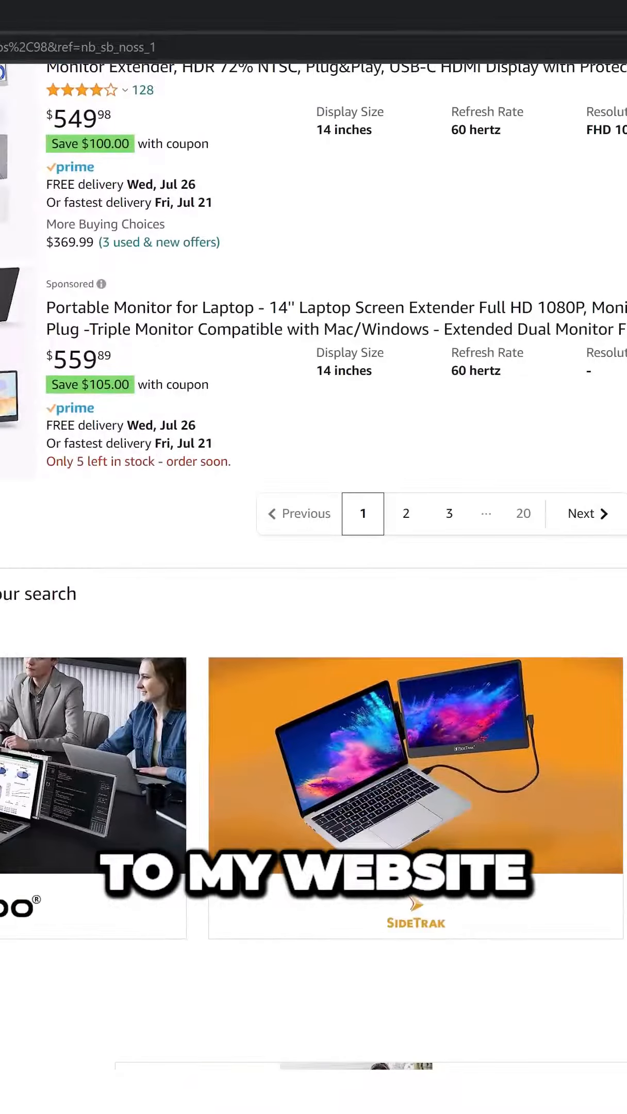
scroll("down", 3)
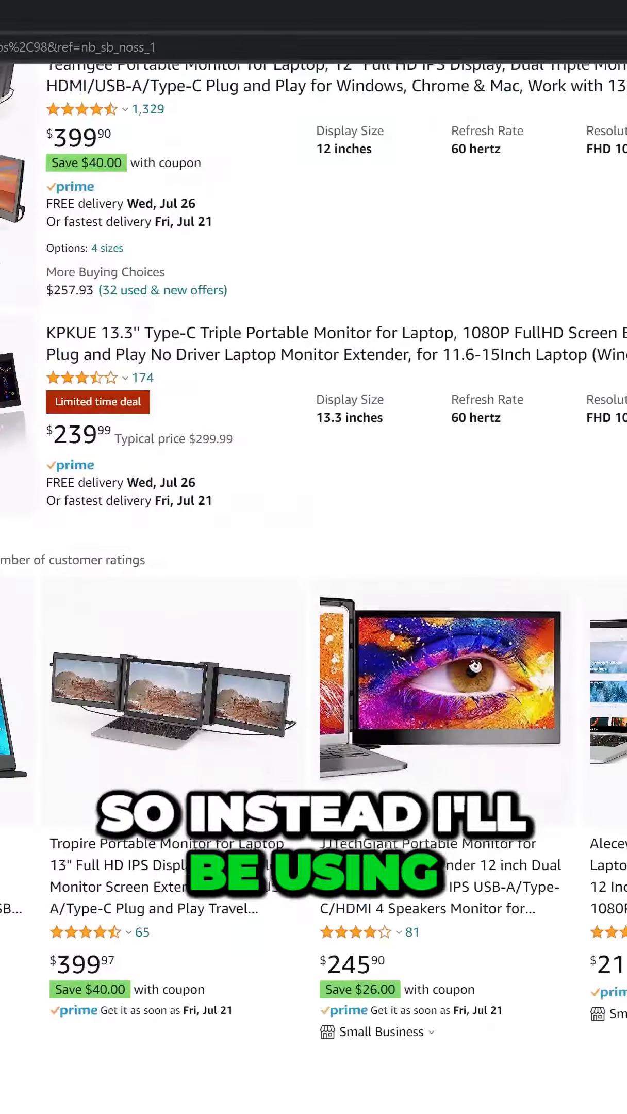
scroll("up", 3)
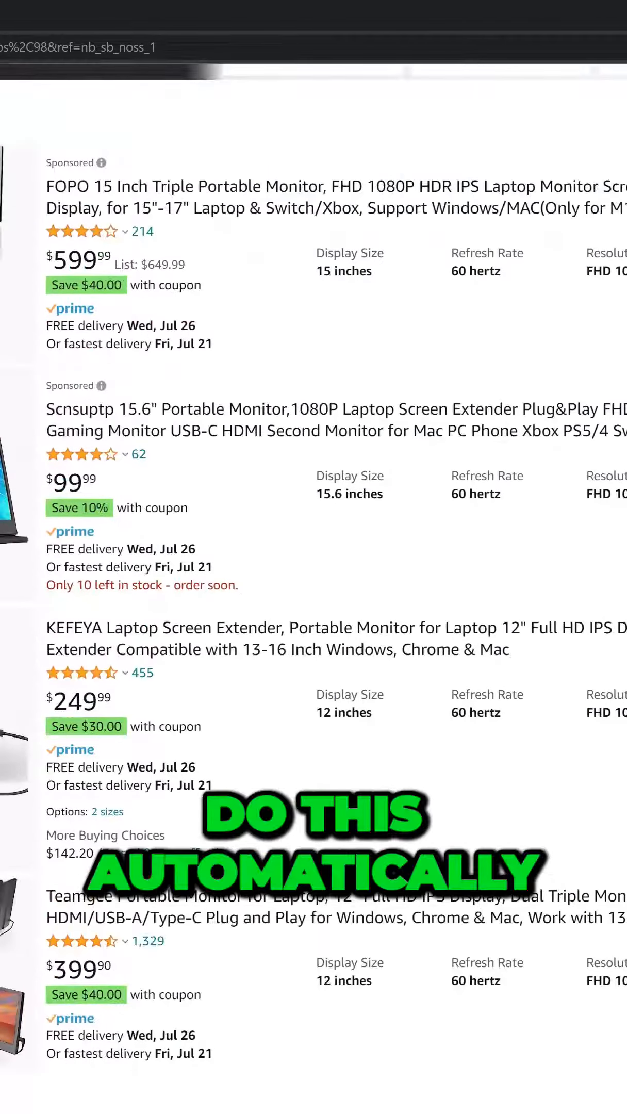
scroll("down", 3)
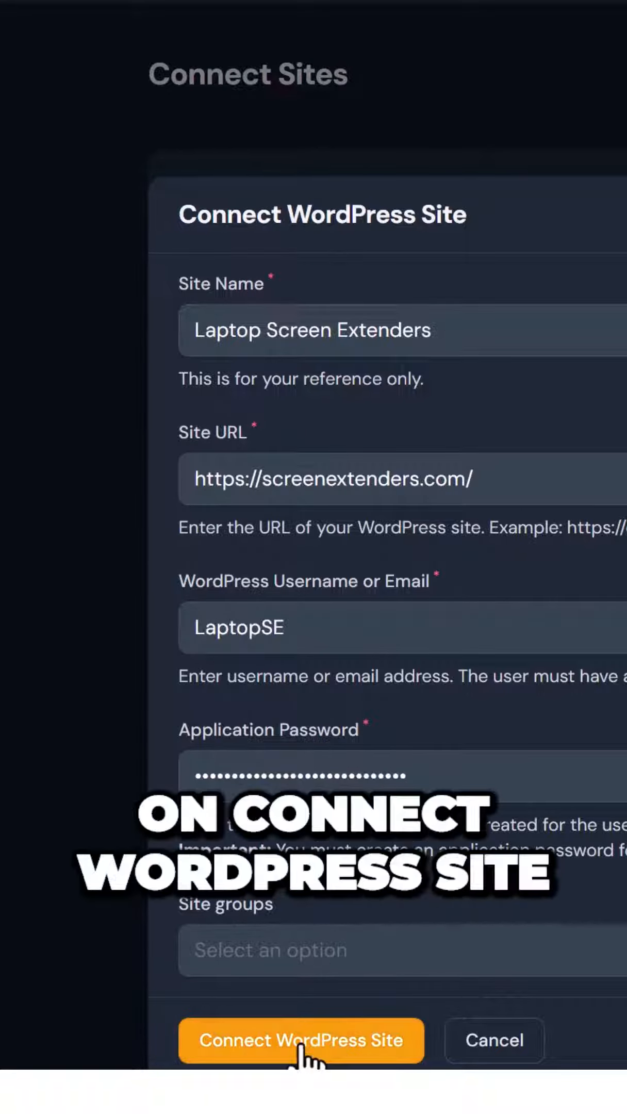
left_click(301, 1040)
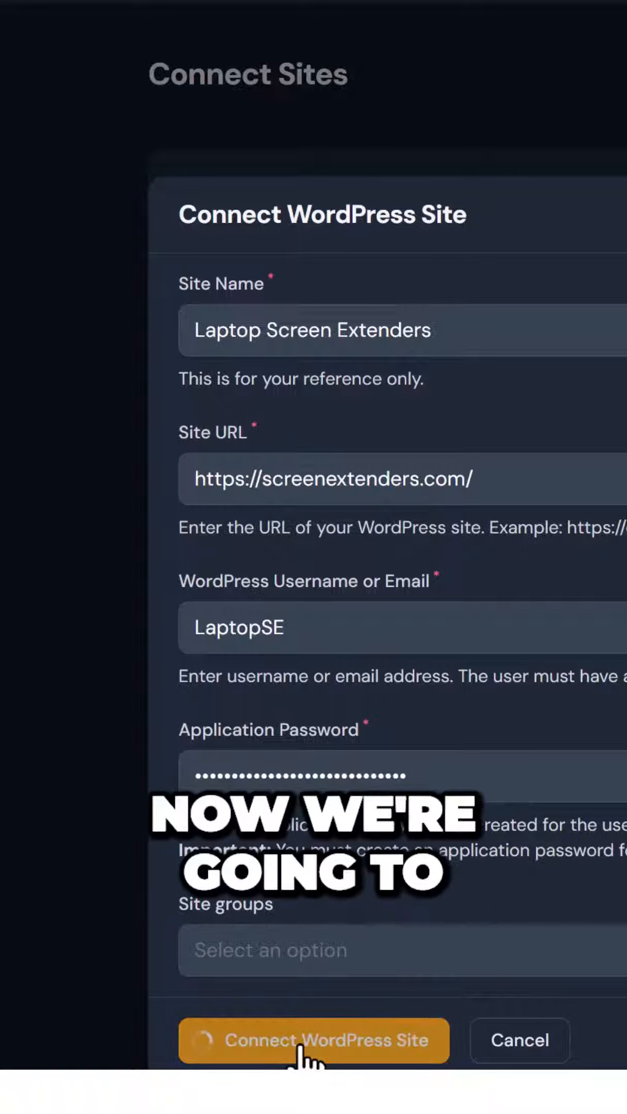
- Open Site Wizard and scroll the Site Setup form down to the default pages and plugins
left_click(313, 1041)
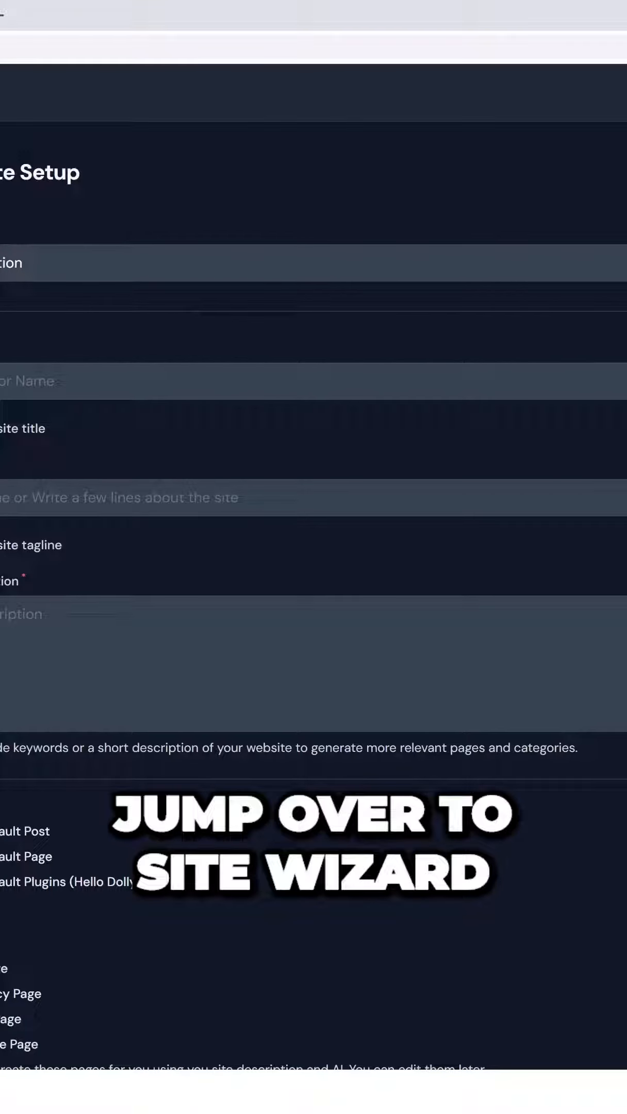
scroll("down", 3)
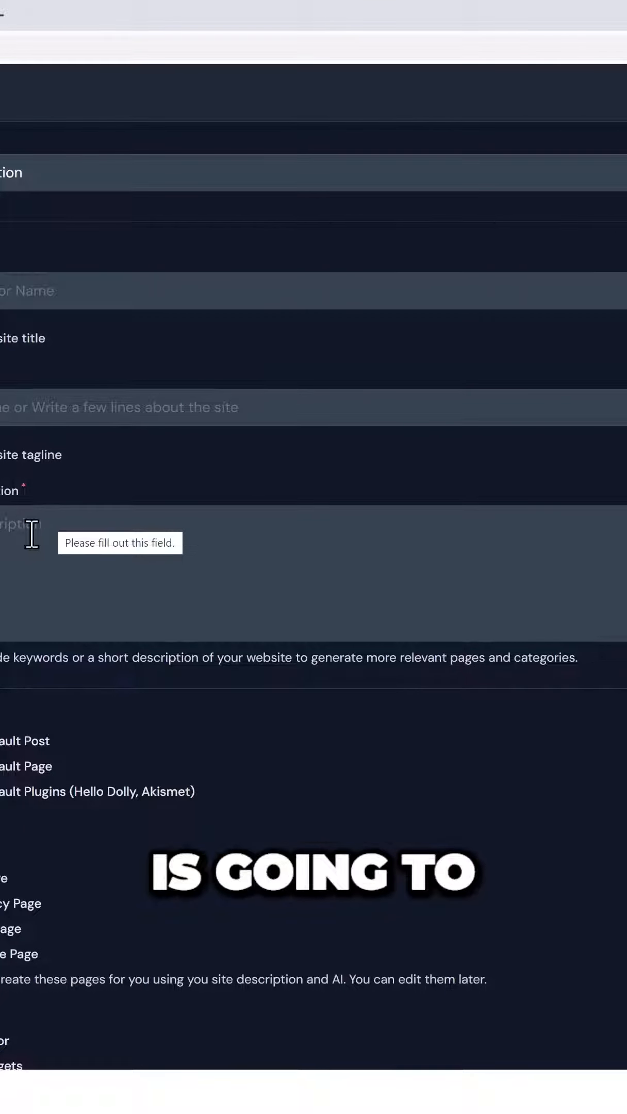
scroll("down", 3)
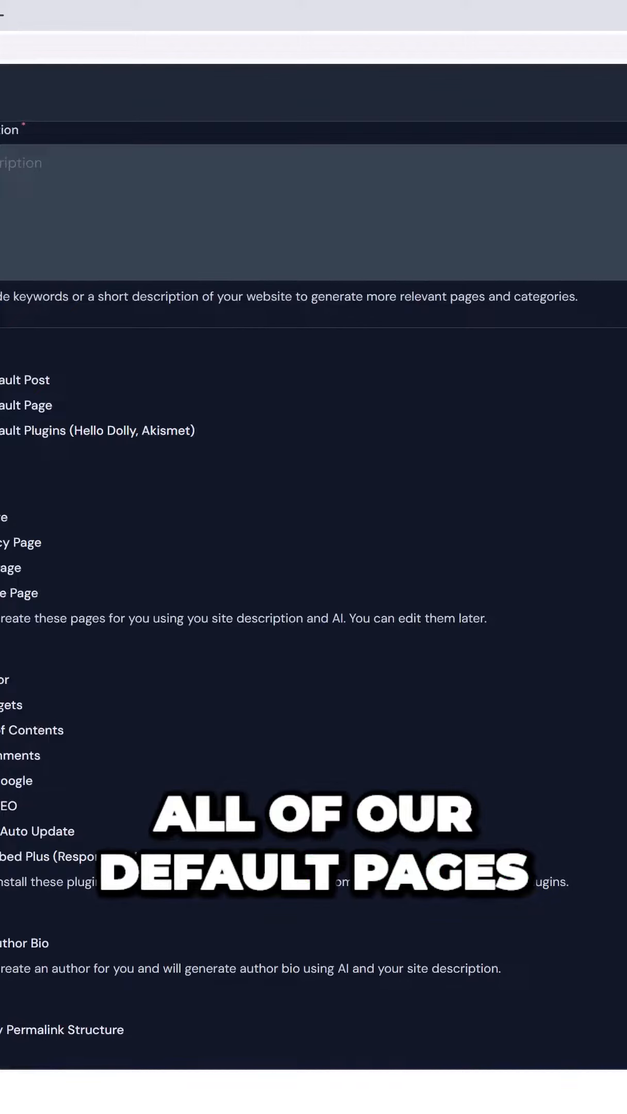